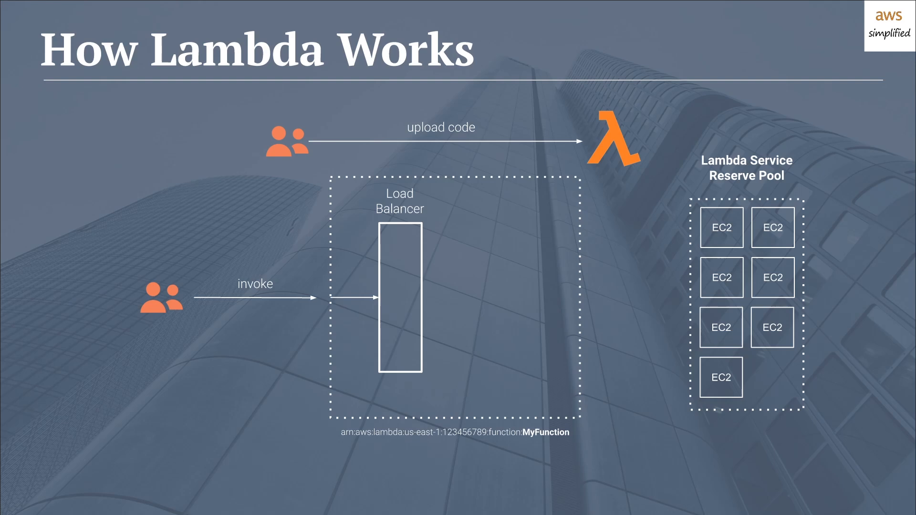
mouse_move(789, 376)
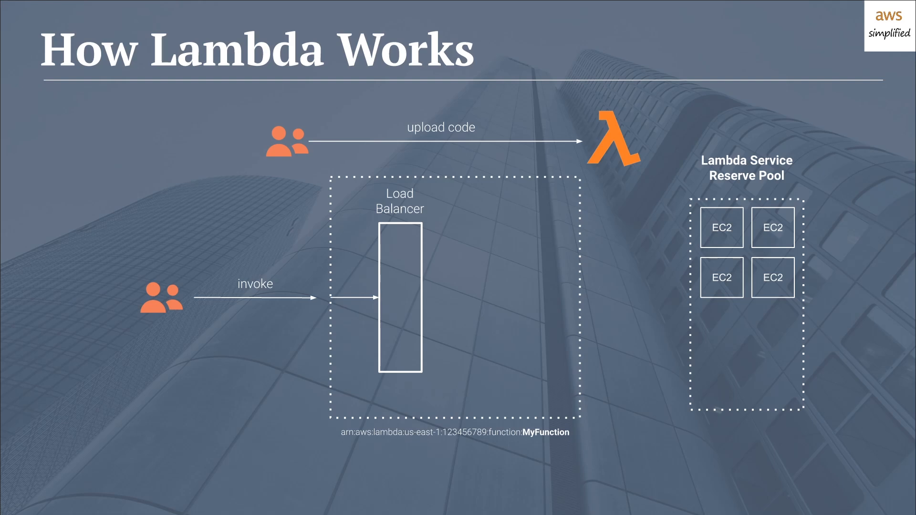
mouse_move(790, 376)
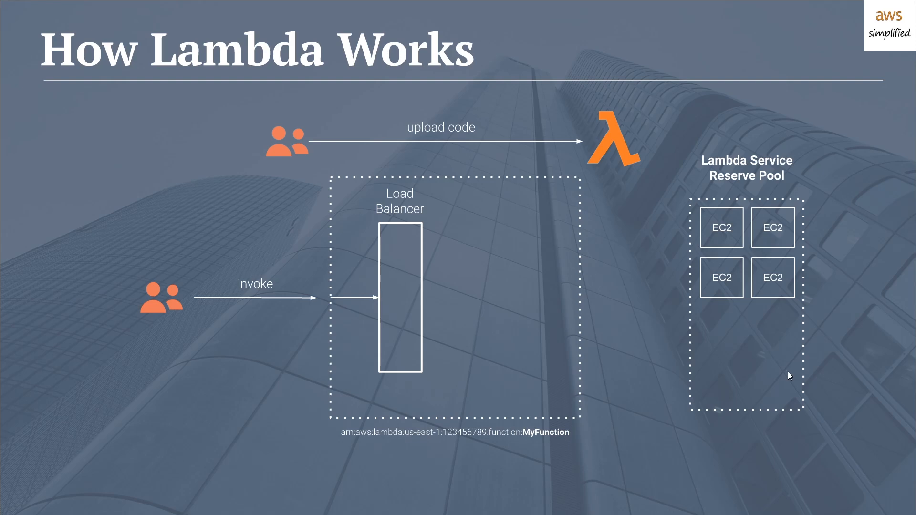